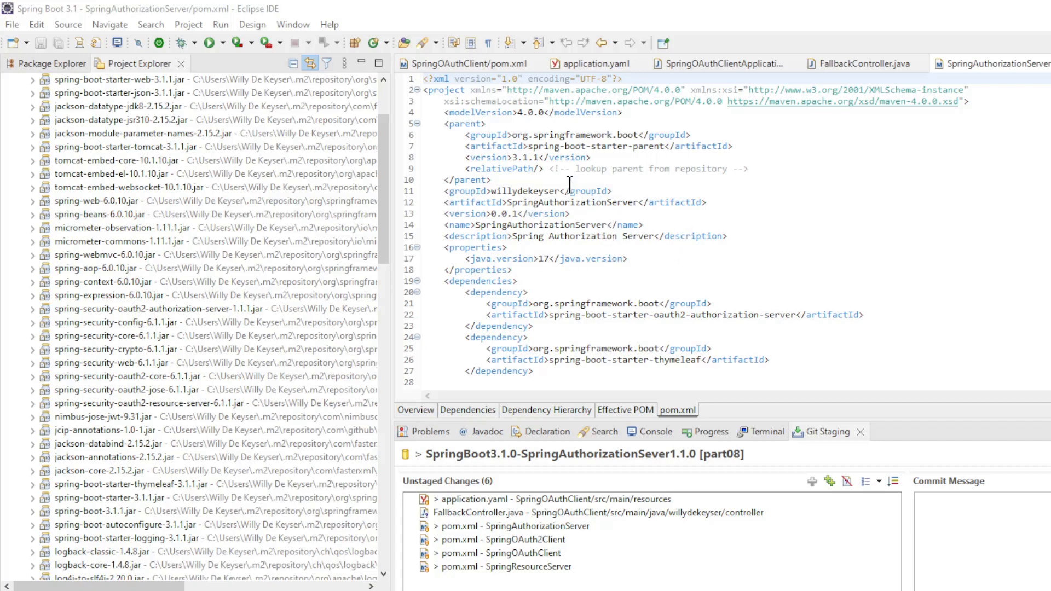
- Open the SpringOAuthClient project's pom.xml from Project Explorer
double_click(527, 158)
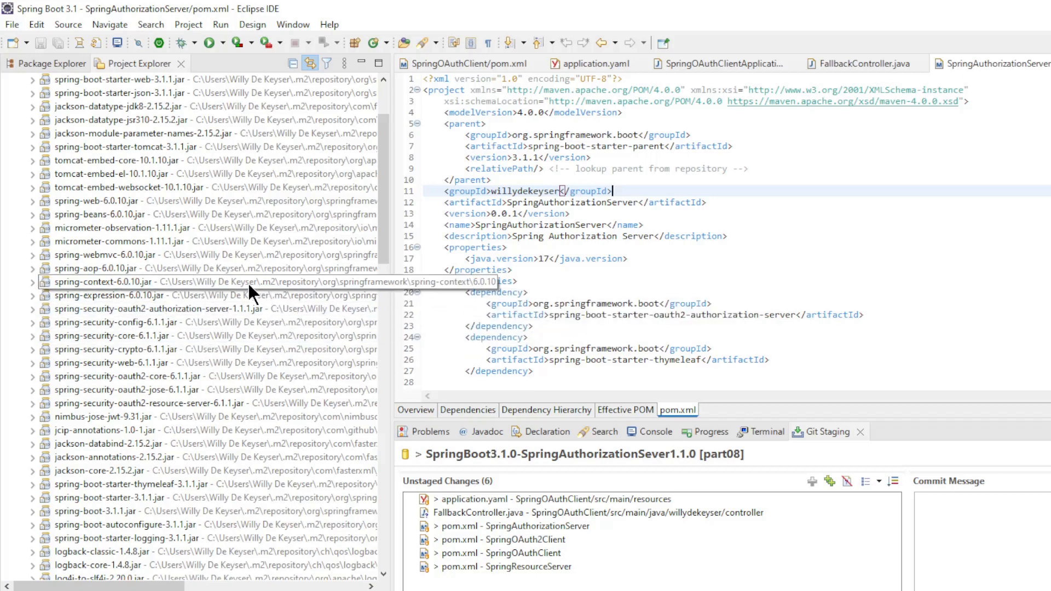
mouse_move(261, 308)
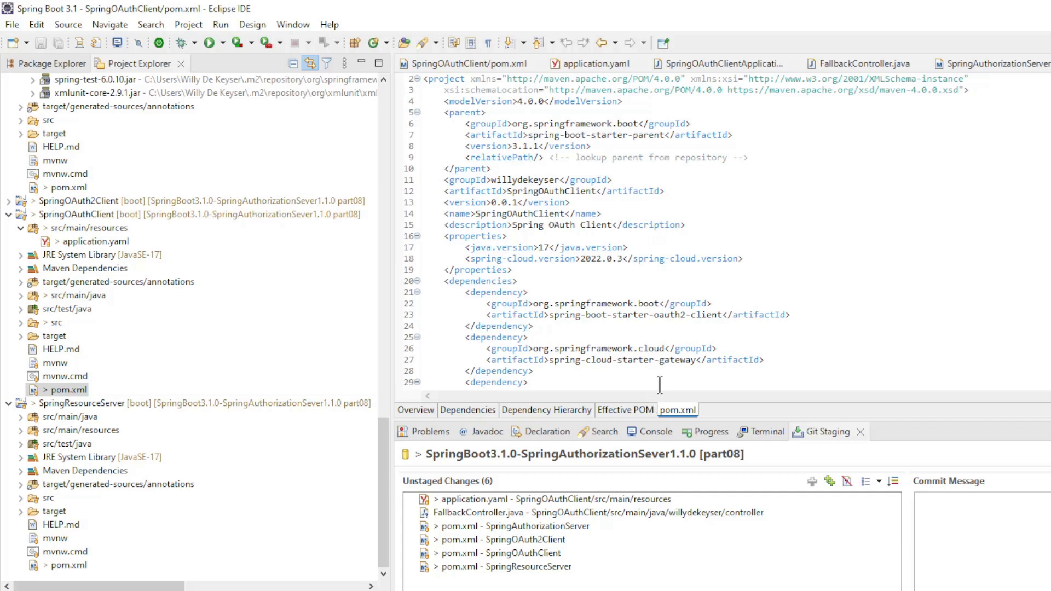
double_click(526, 145)
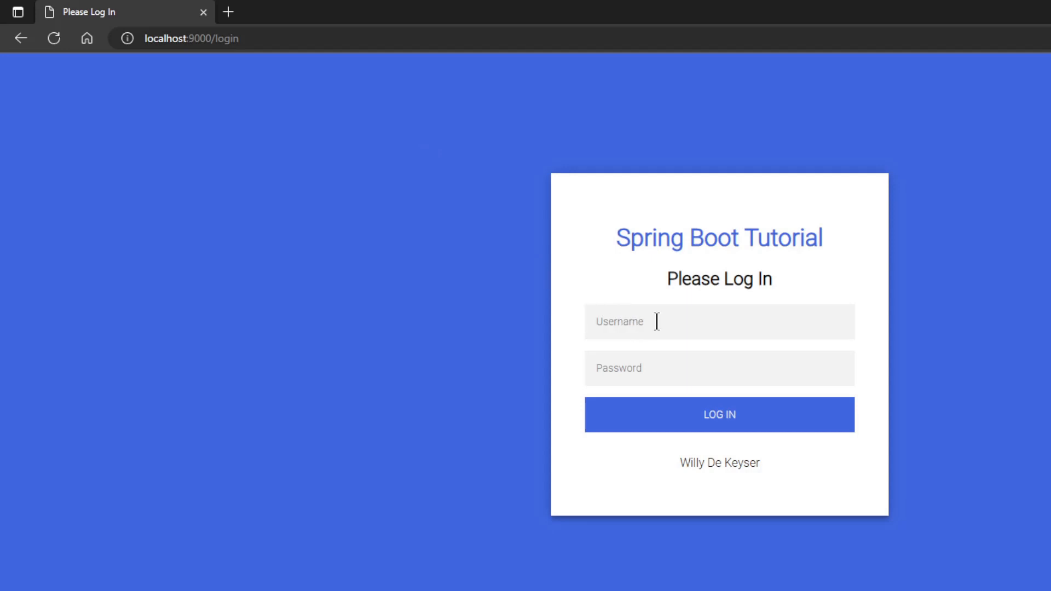
- Log in with username 'user' and the saved admin credentials to reach the /user page
text(user)
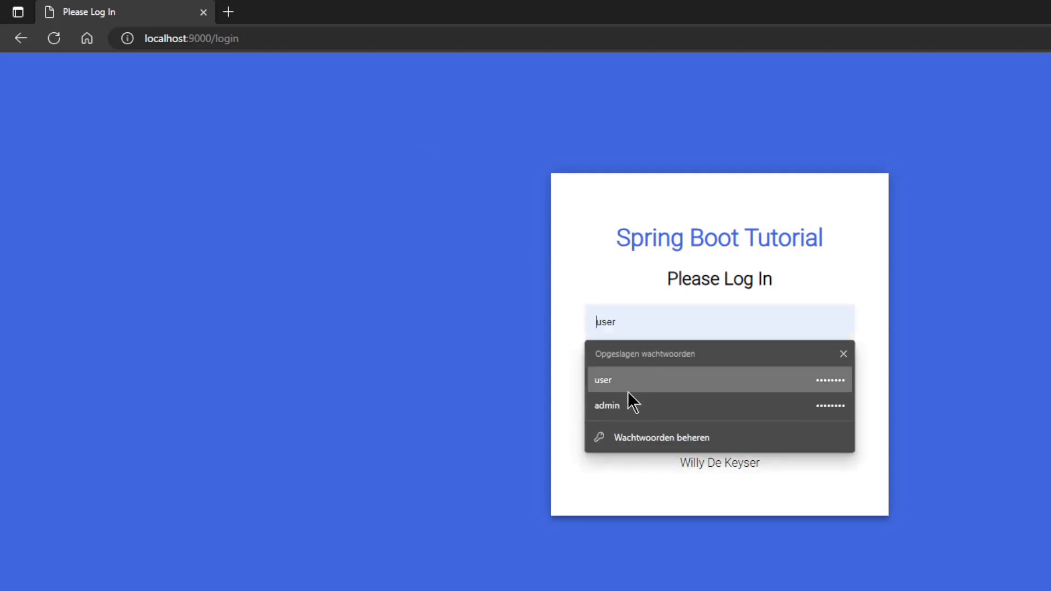
click(606, 405)
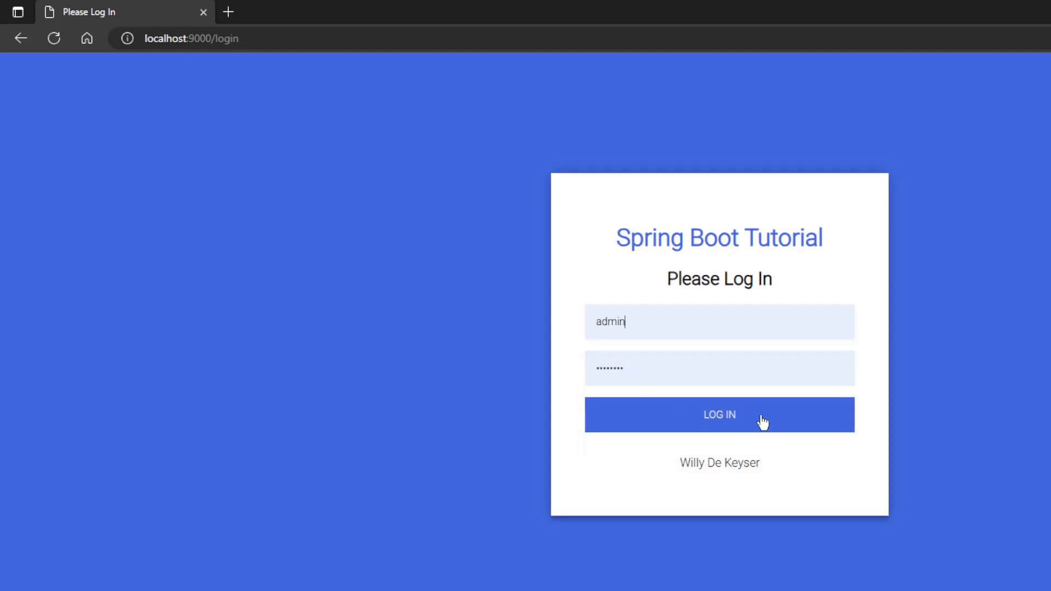
click(718, 414)
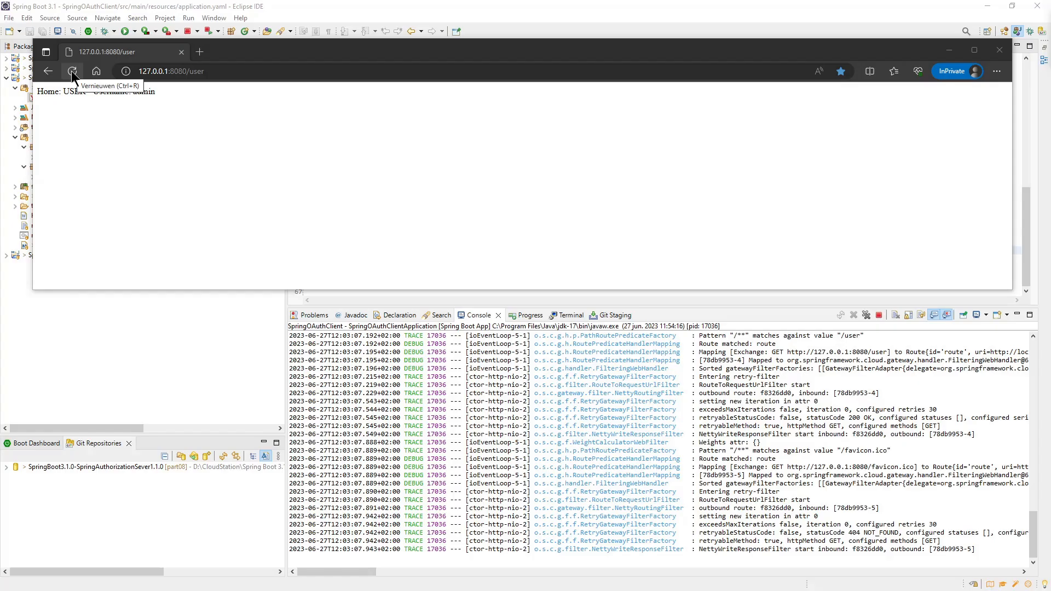
- Reload 127.0.0.1:8080/user and highlight the 'Fallback' response returned after the retries
click(72, 72)
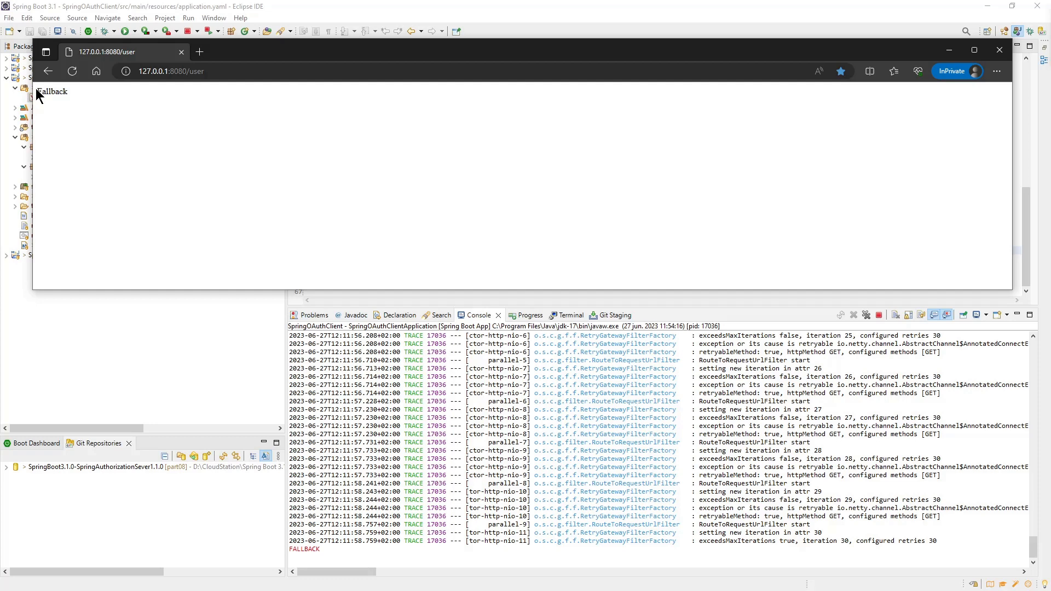
double_click(51, 91)
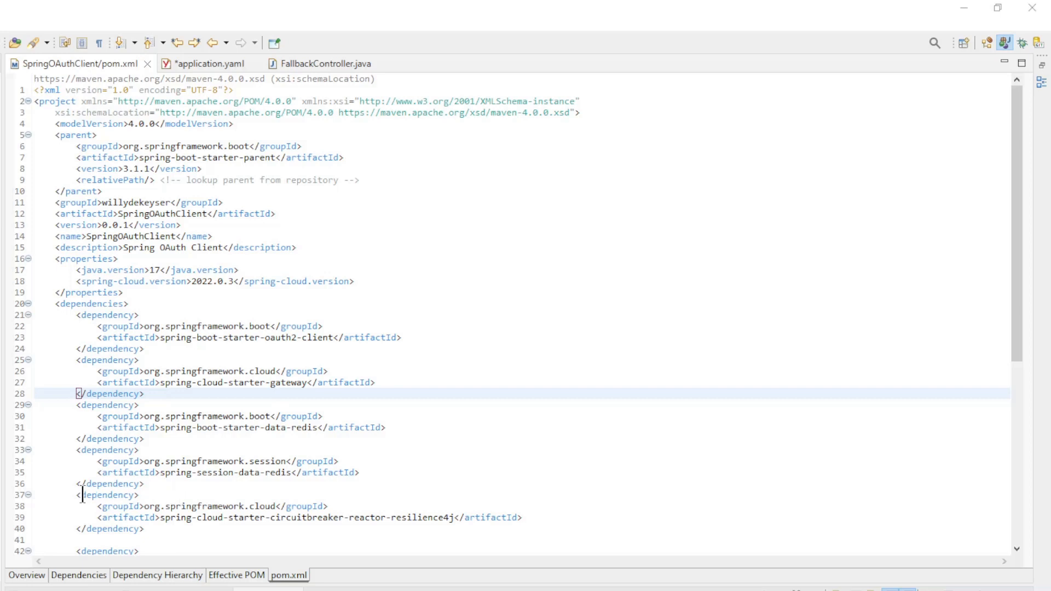
- Highlight the spring-cloud-starter-circuitbreaker-reactor-resilience4j dependency in the client's pom.xml
drag(79, 495, 143, 529)
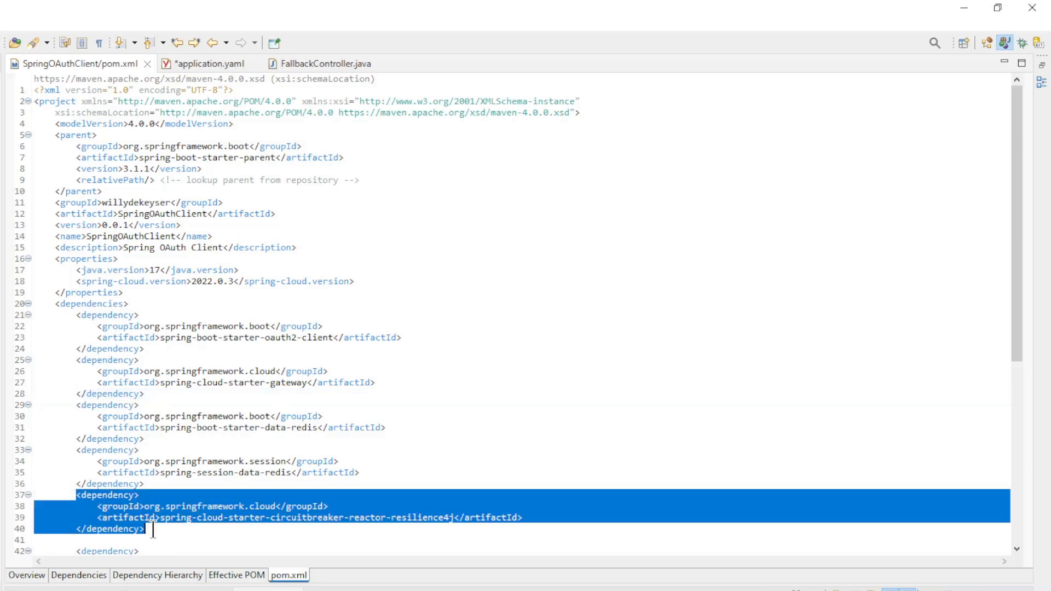
mouse_move(422, 405)
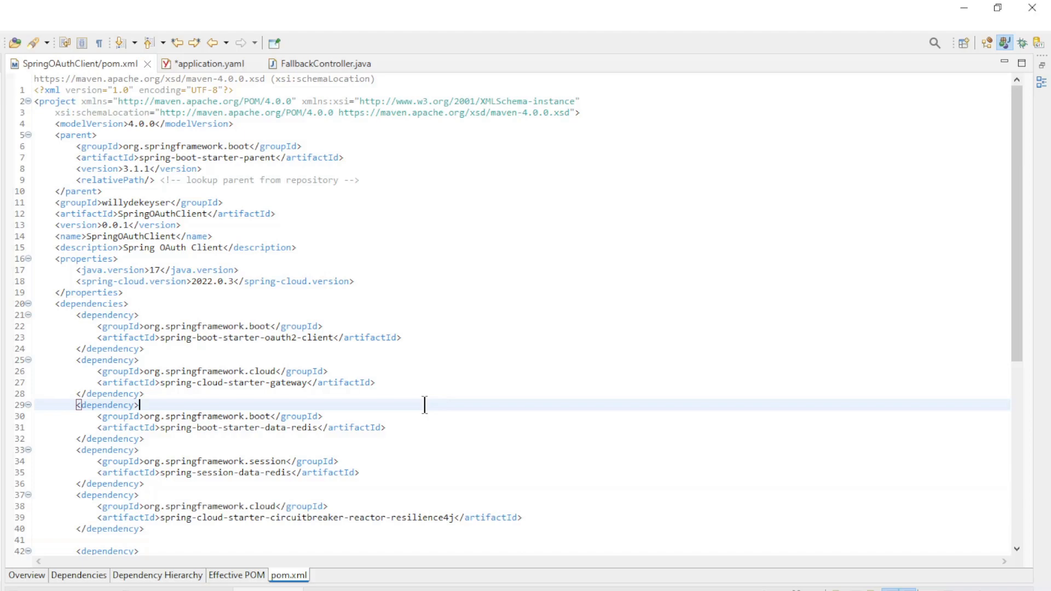
click(209, 63)
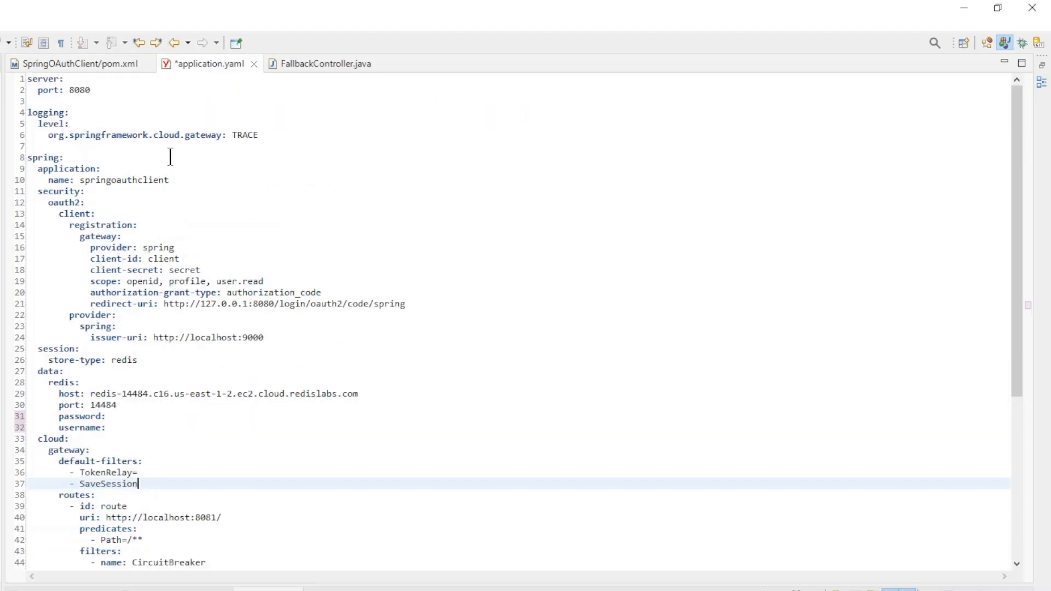
scroll(down, 3)
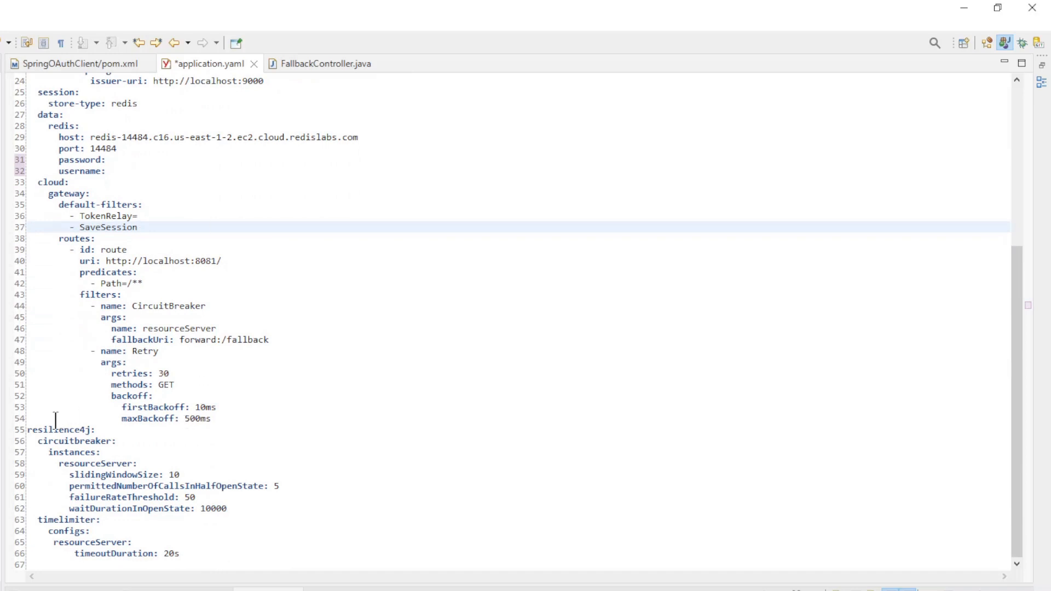
drag(56, 420, 153, 565)
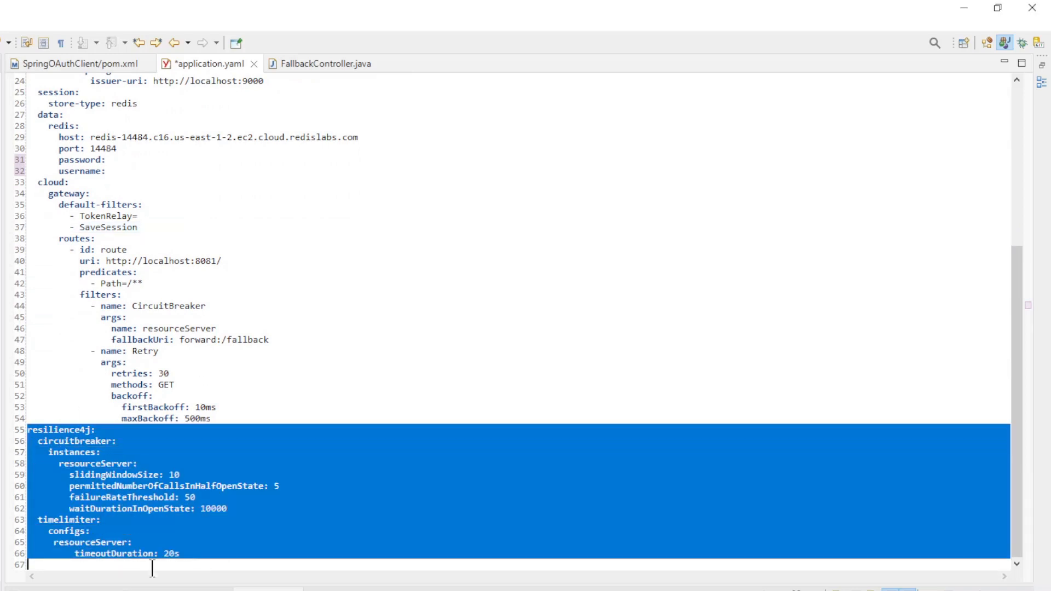
click(138, 463)
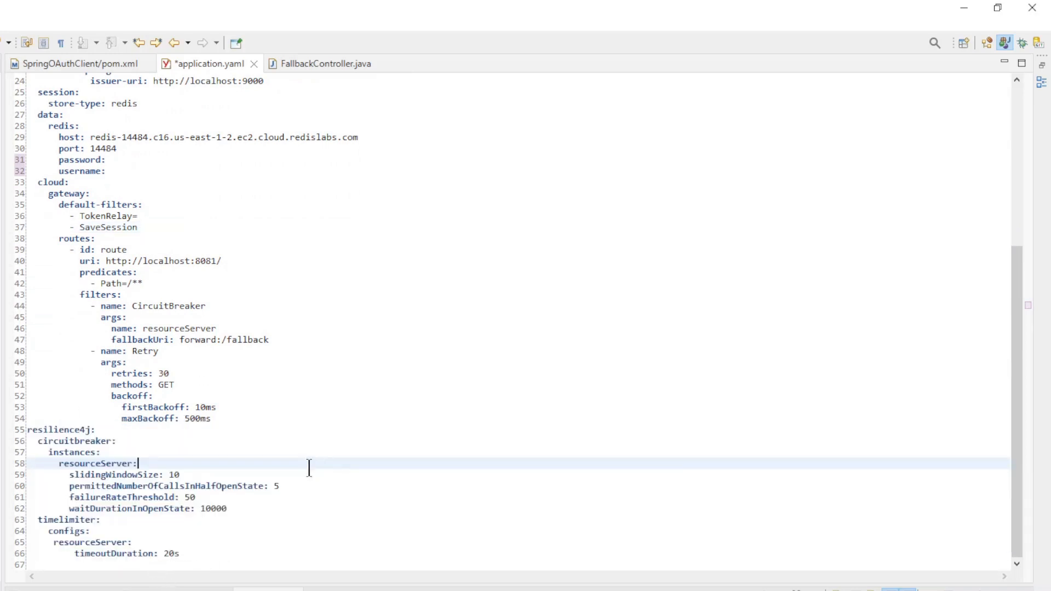
drag(40, 441, 107, 474)
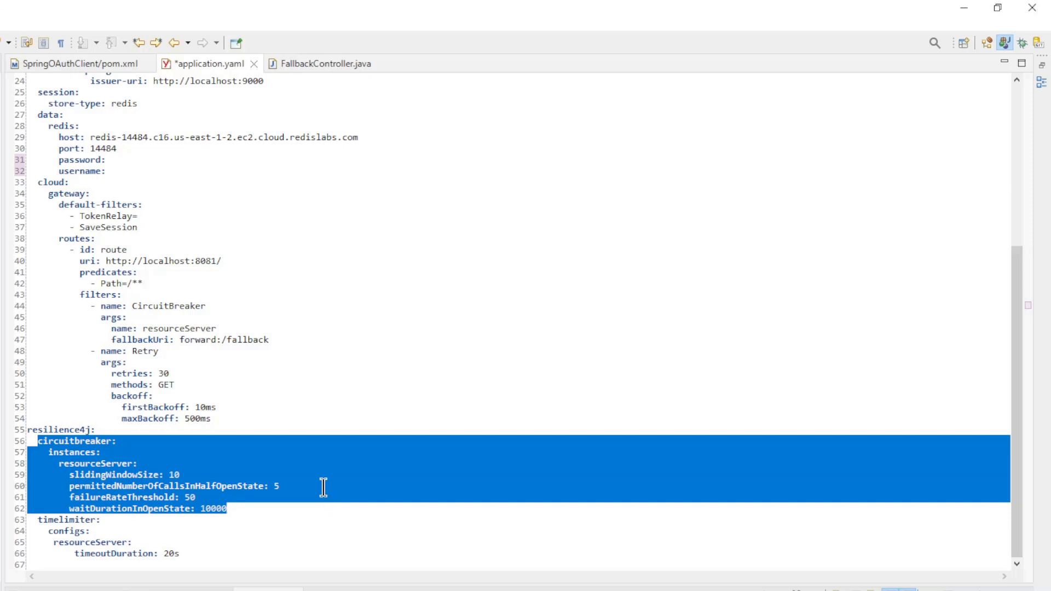
click(61, 531)
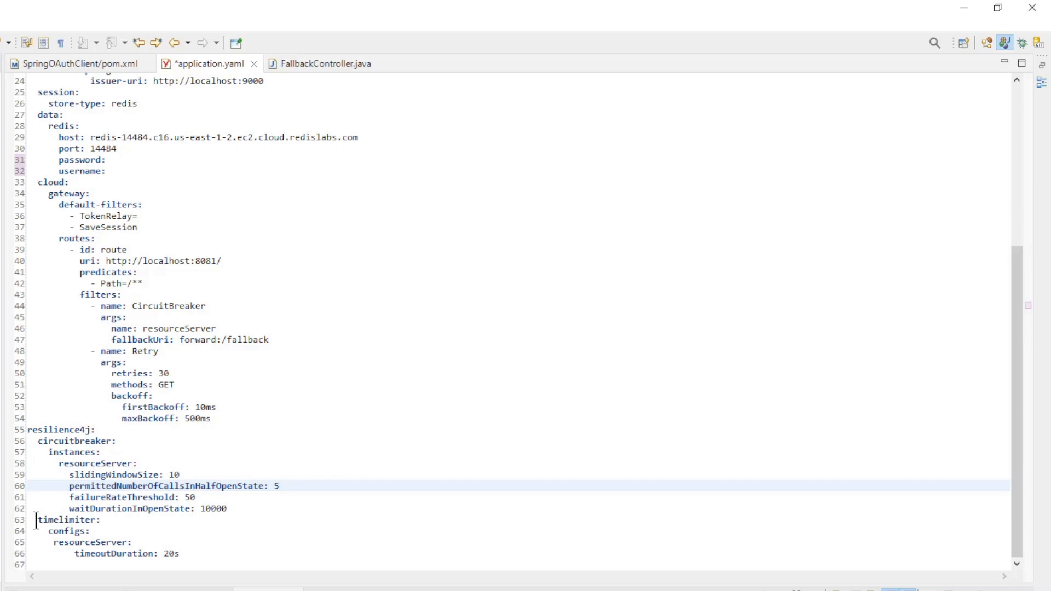
drag(37, 518, 133, 541)
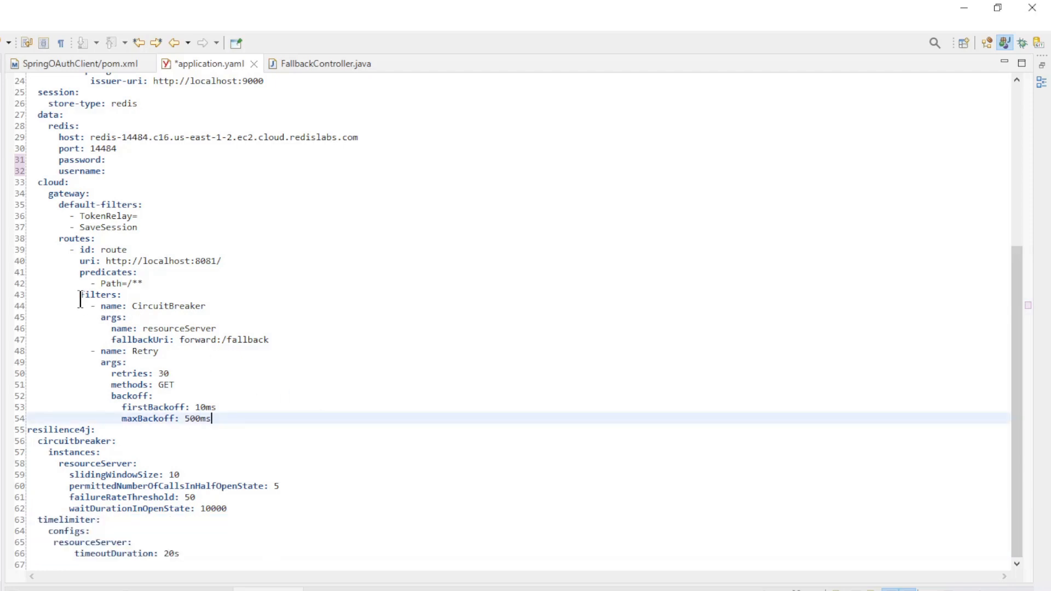
- Review the route's CircuitBreaker and Retry filters in application.yaml, then move to FallbackController.java
drag(79, 295, 211, 418)
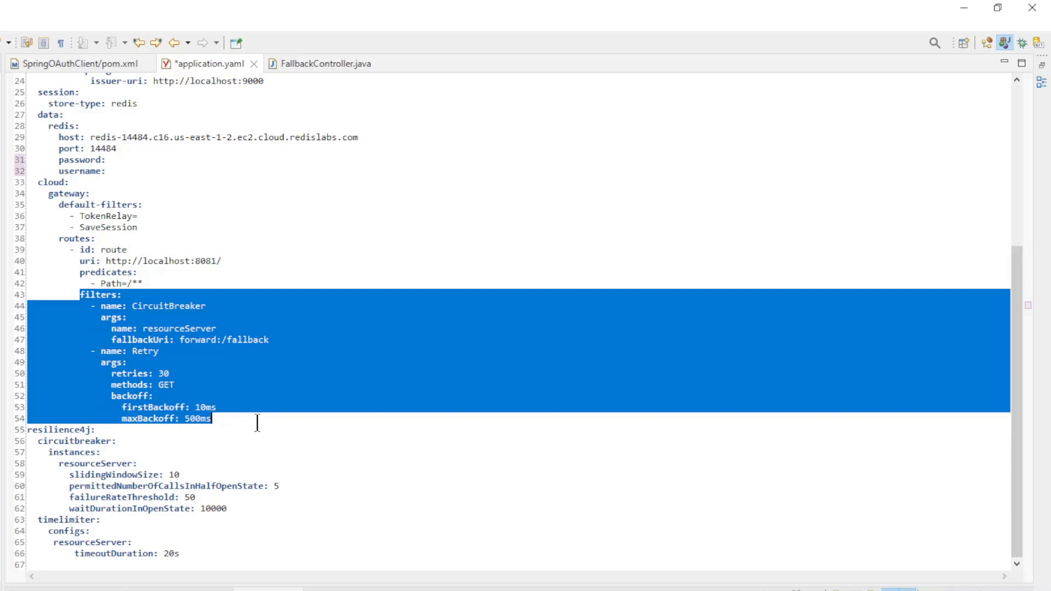
mouse_move(262, 269)
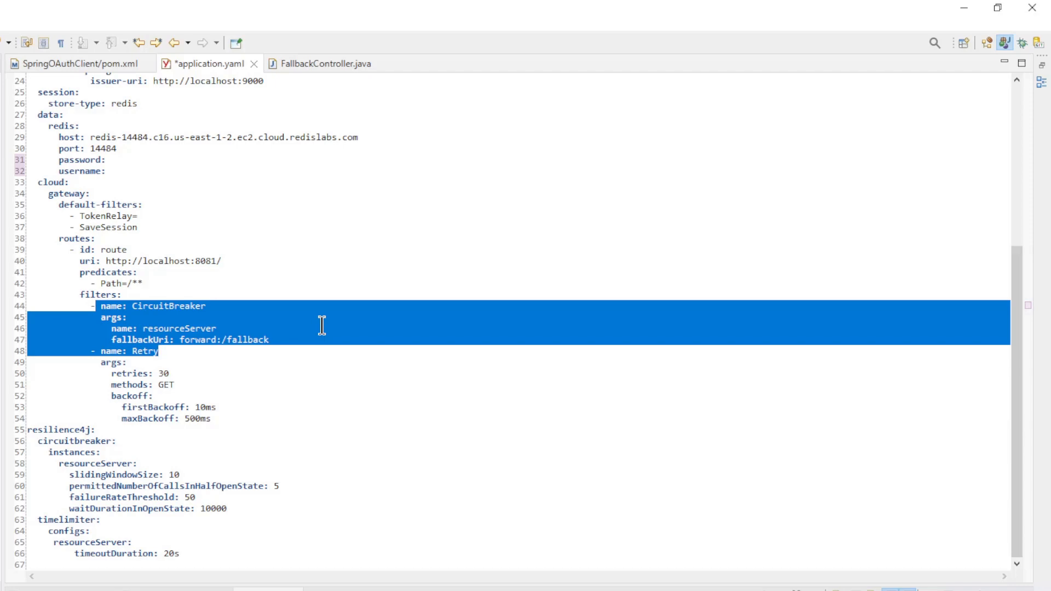
click(85, 348)
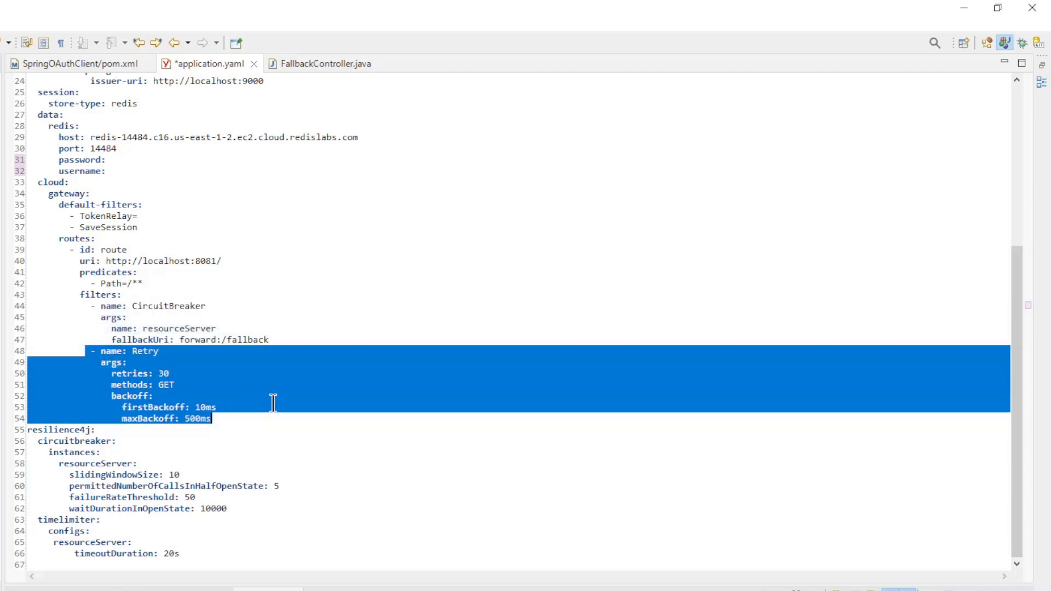
click(217, 407)
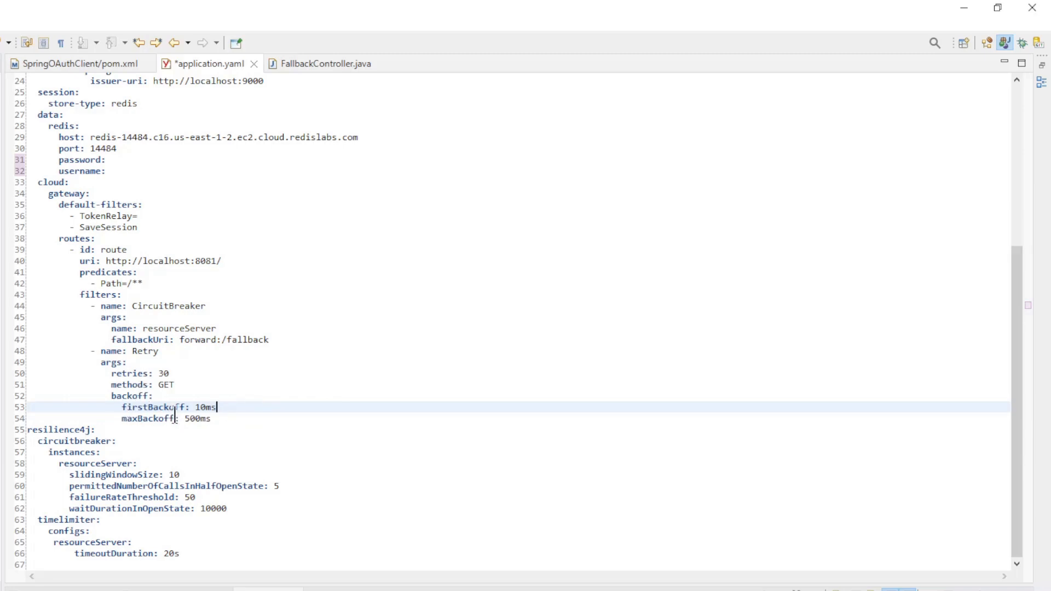
click(326, 63)
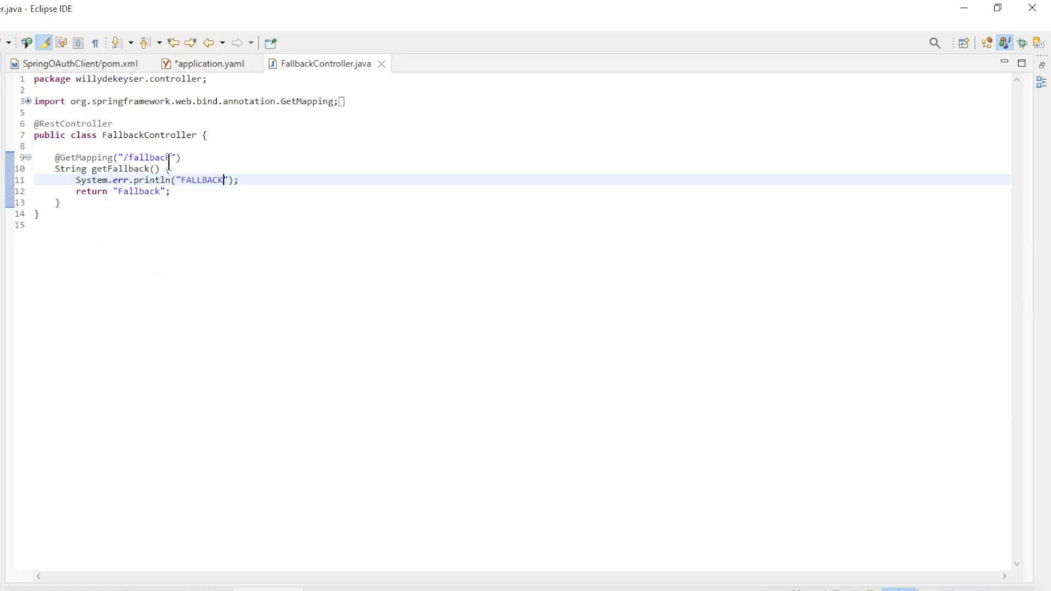